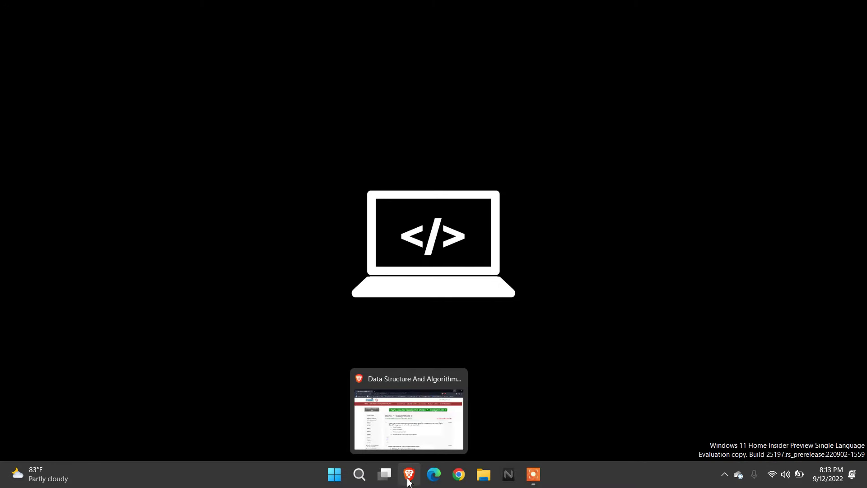
Restore the Brave window showing the NPTEL Week 7 Assignment 7 quiz page
left_click(409, 475)
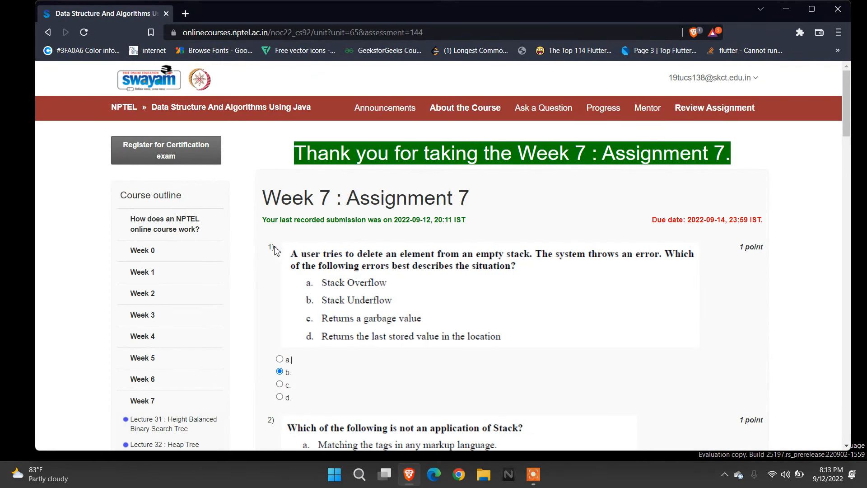
mouse_move(420, 270)
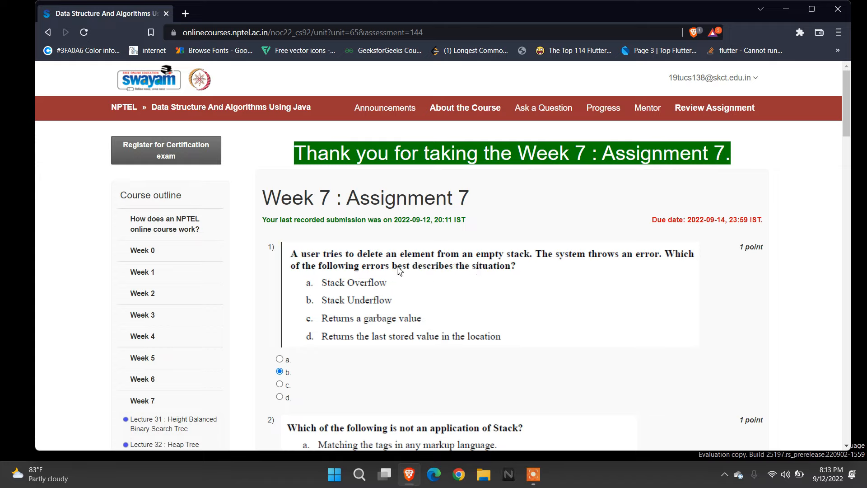
mouse_move(289, 378)
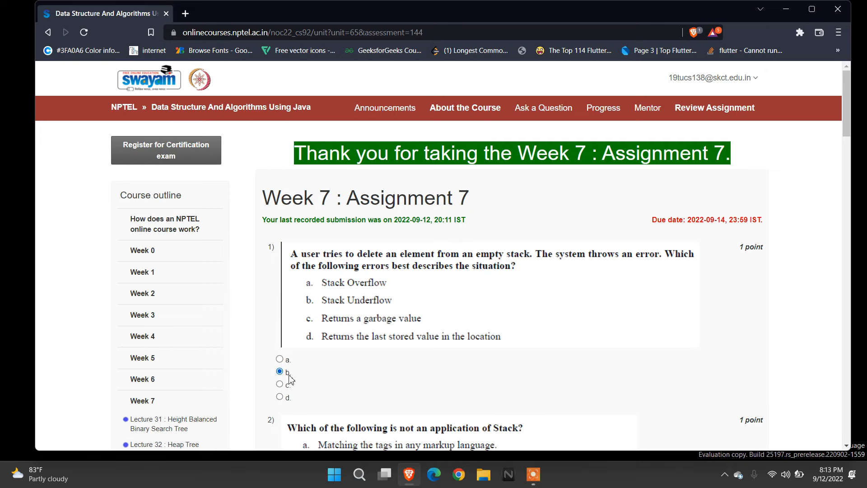
scroll("down", 3)
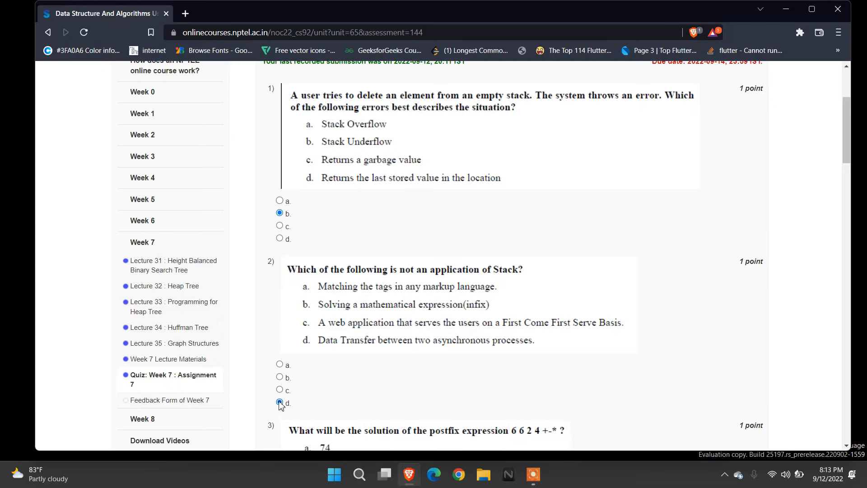
scroll("down", 3)
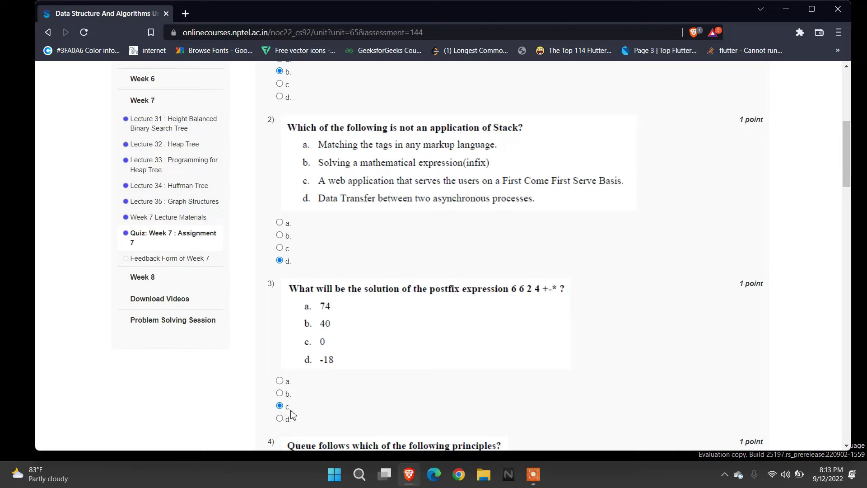
scroll("down", 3)
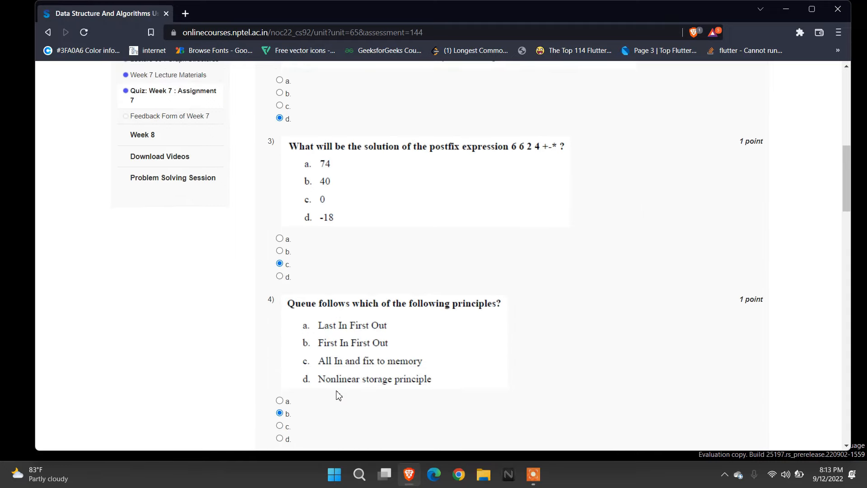
mouse_move(334, 327)
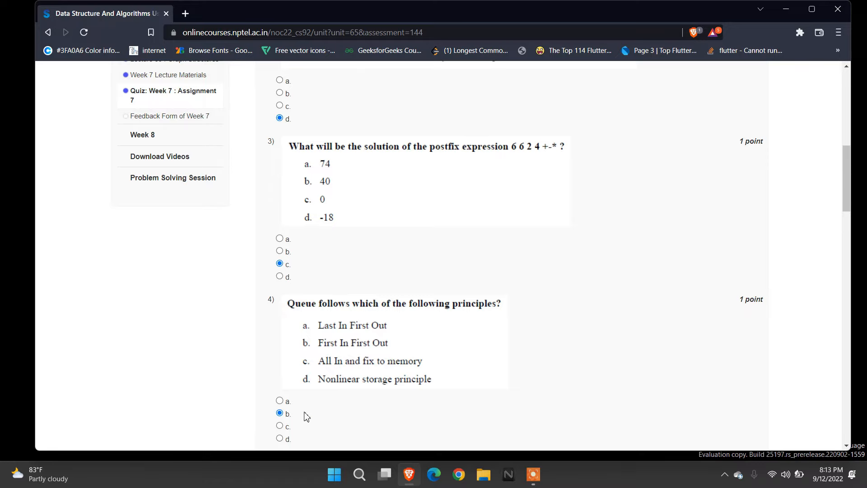
scroll("down", 3)
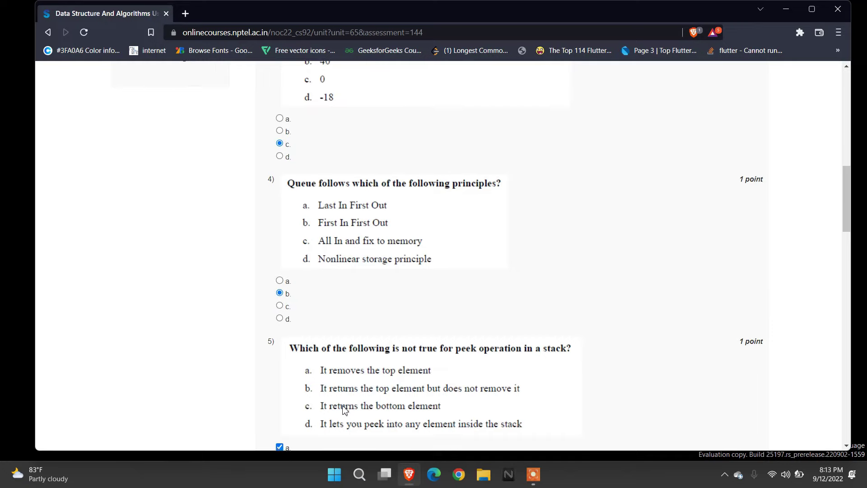
scroll("down", 3)
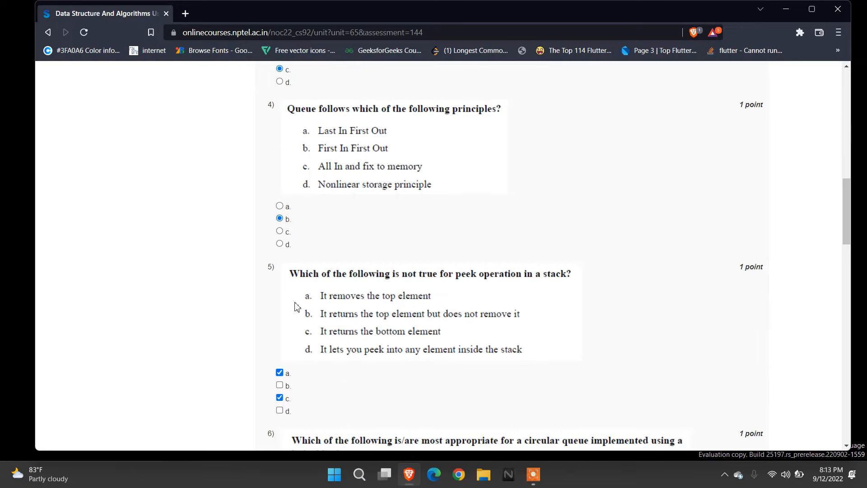
mouse_move(456, 308)
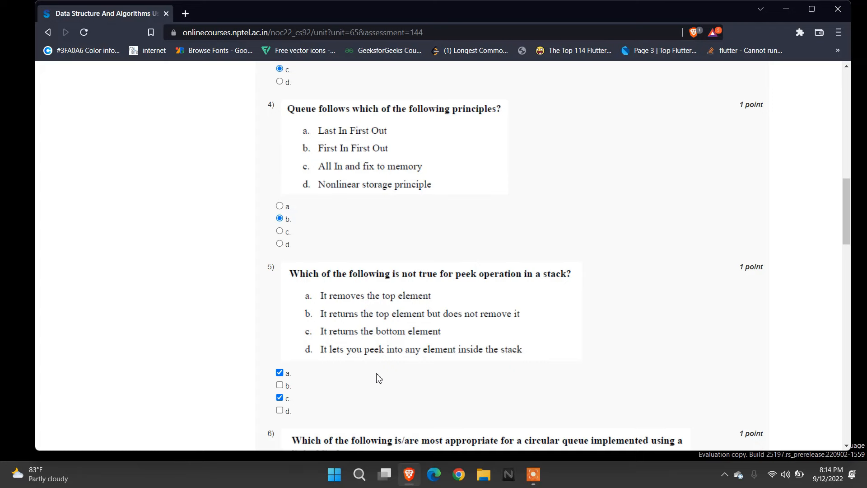
scroll("down", 3)
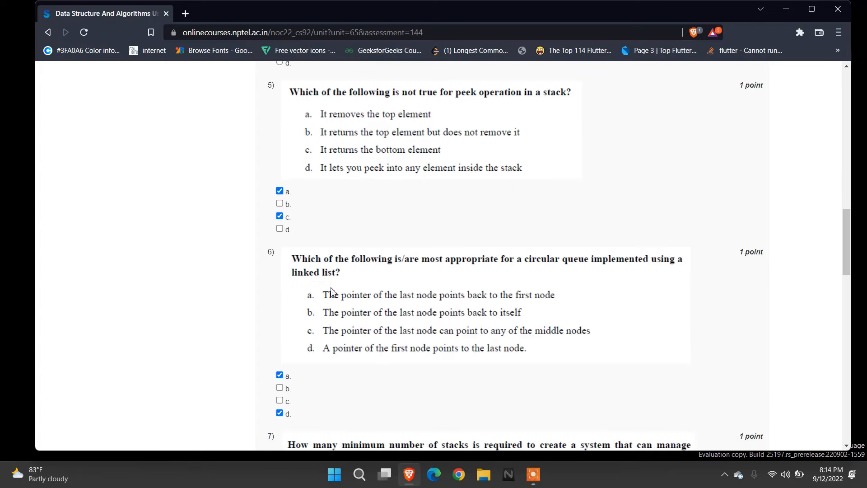
mouse_move(384, 278)
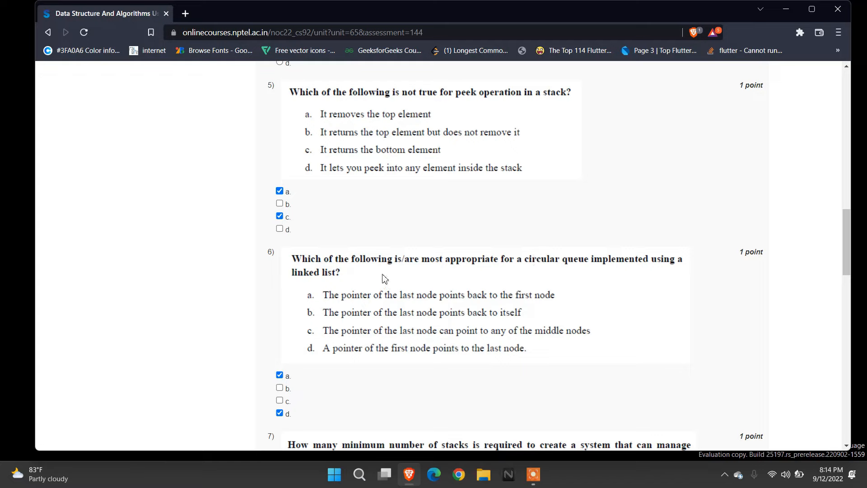
mouse_move(342, 283)
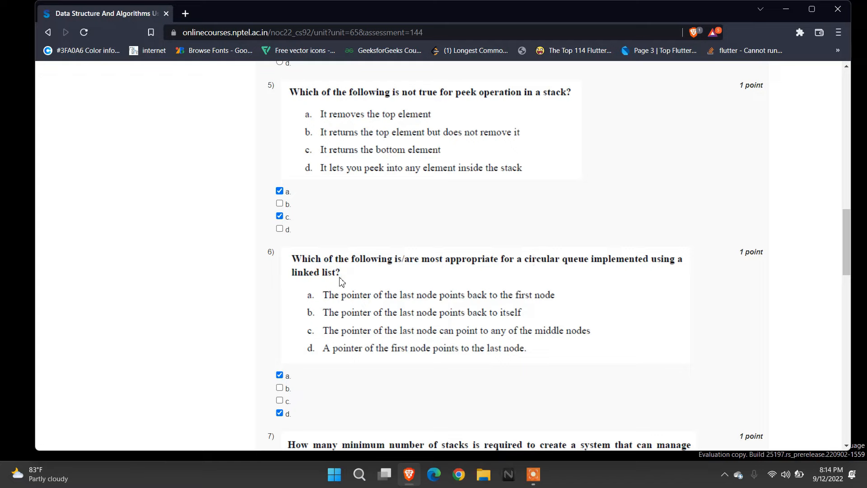
mouse_move(246, 400)
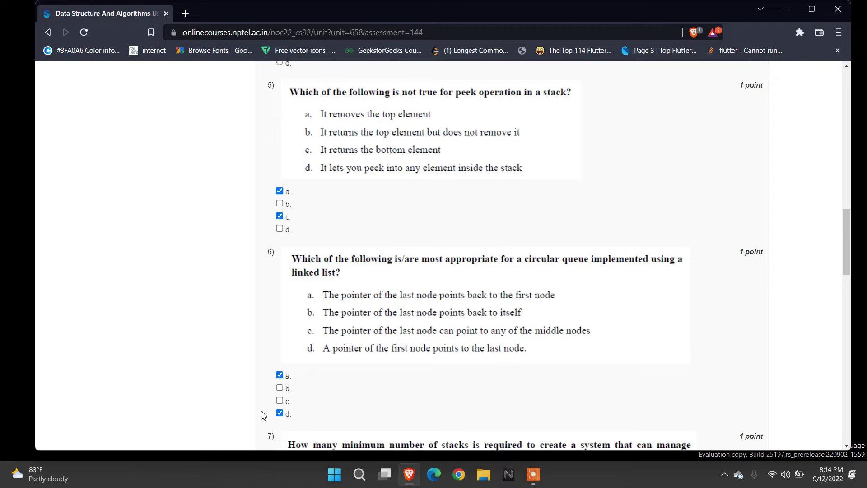
mouse_move(330, 393)
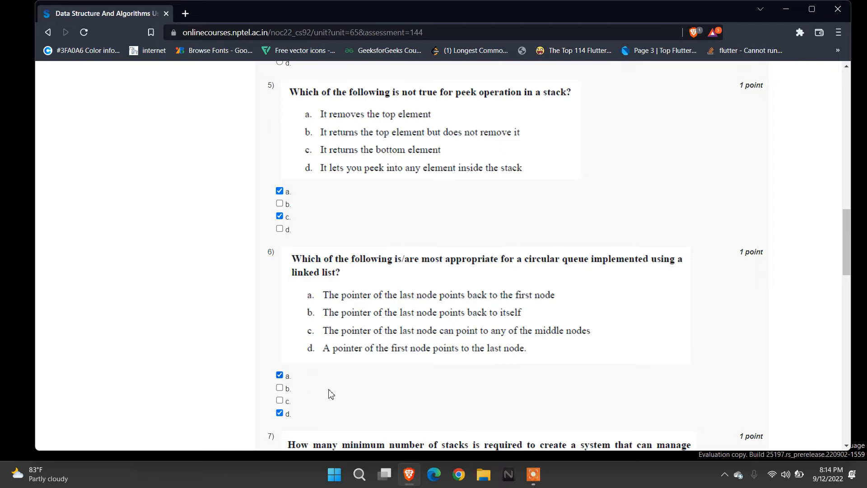
scroll("down", 3)
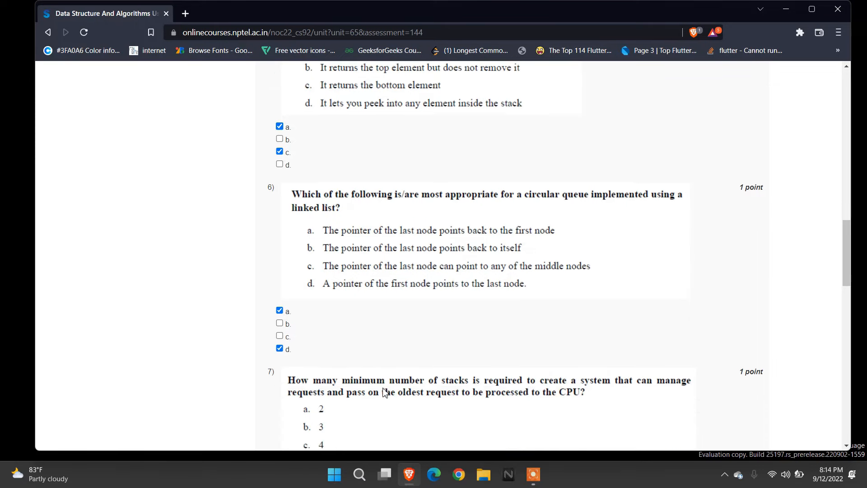
Scroll past question 7 to question 8 on BlockingQueue capacity, answered a
scroll("down", 3)
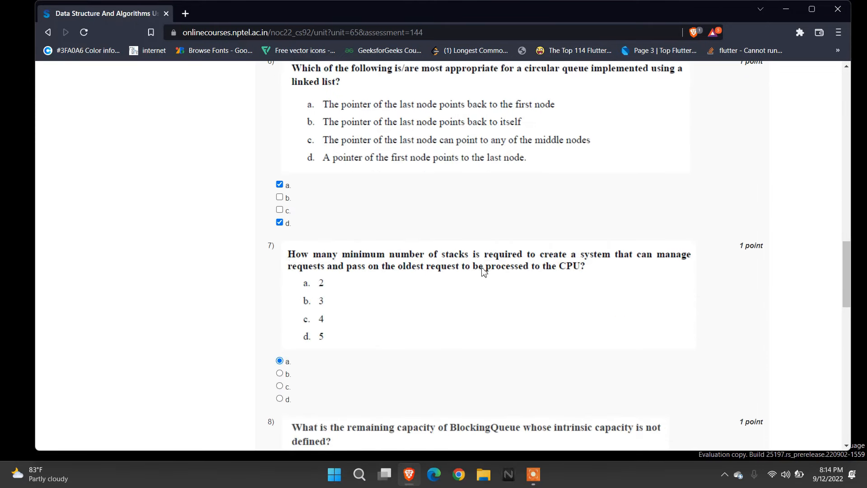
mouse_move(368, 272)
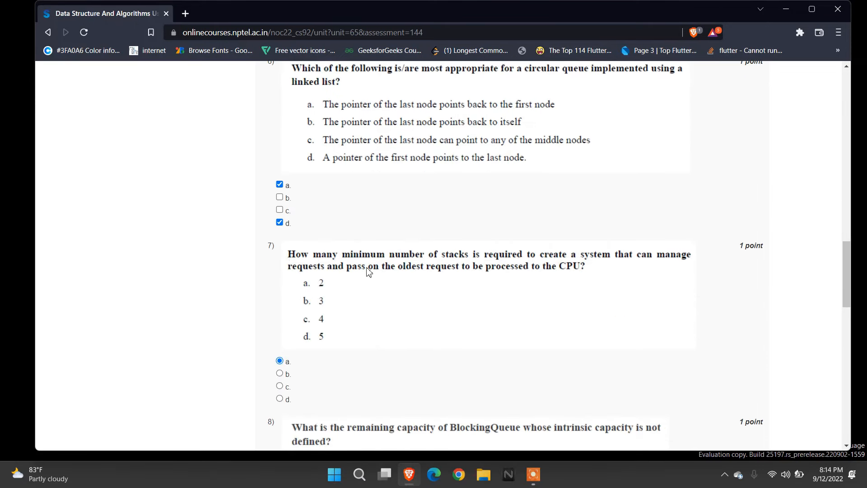
mouse_move(315, 365)
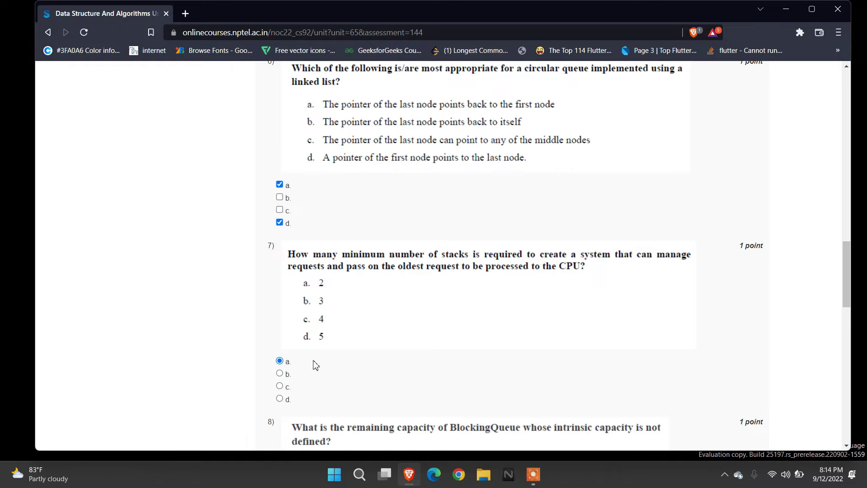
scroll("down", 3)
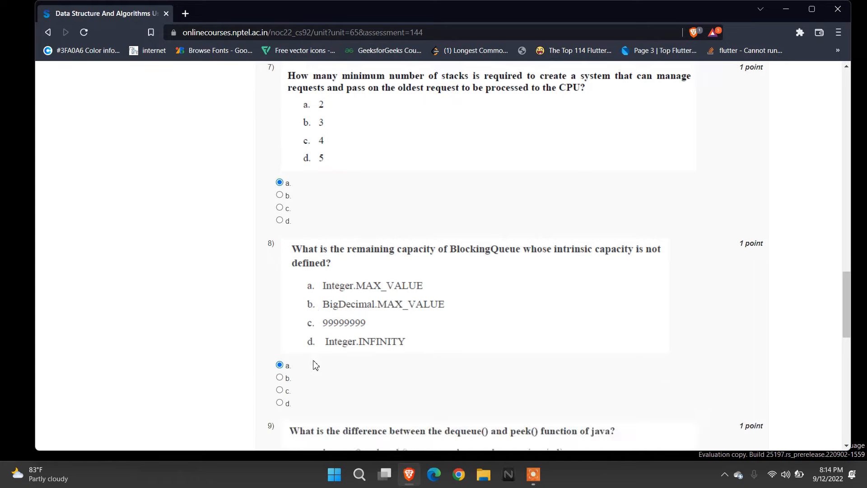
scroll("down", 3)
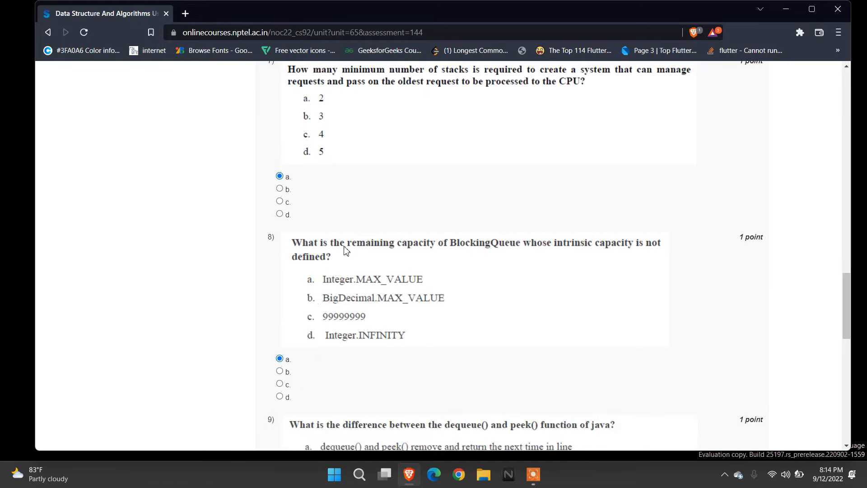
mouse_move(402, 251)
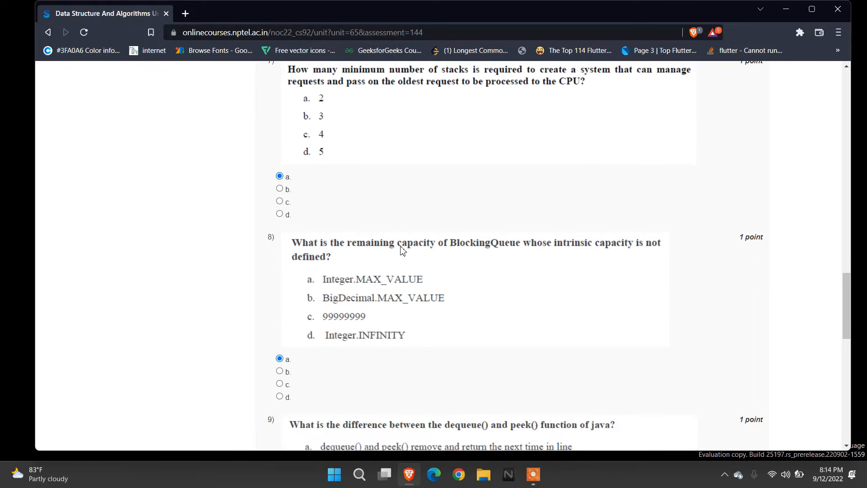
mouse_move(634, 259)
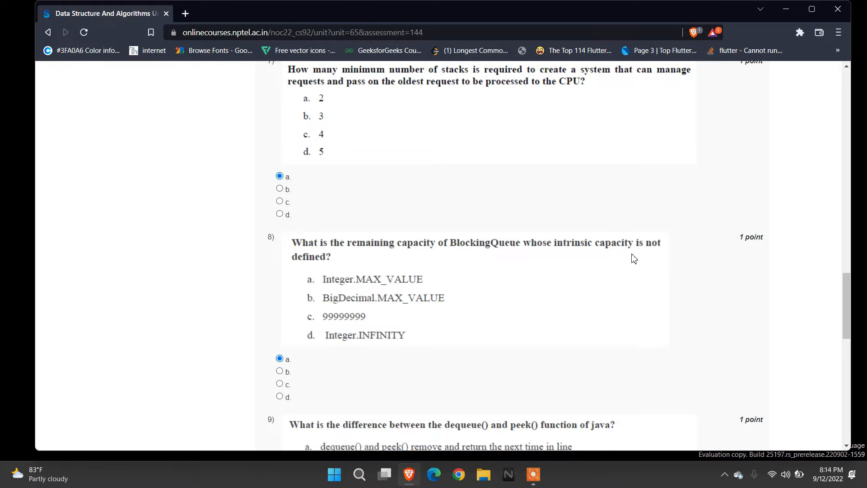
mouse_move(295, 256)
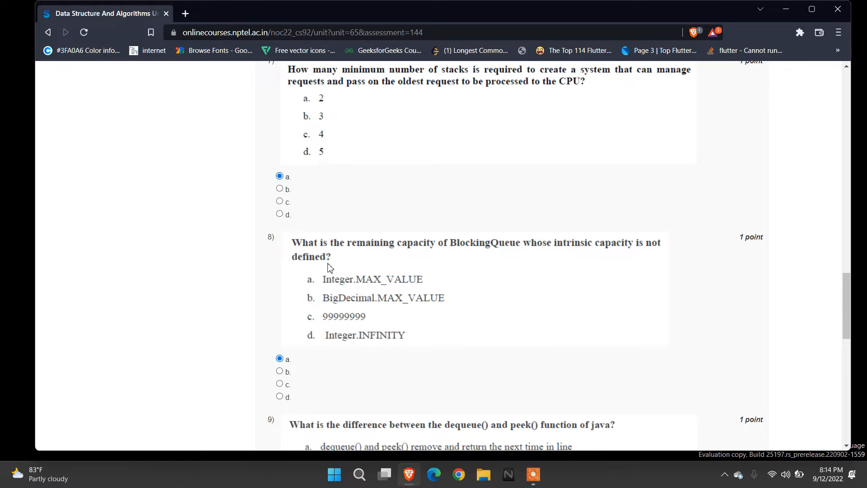
mouse_move(310, 365)
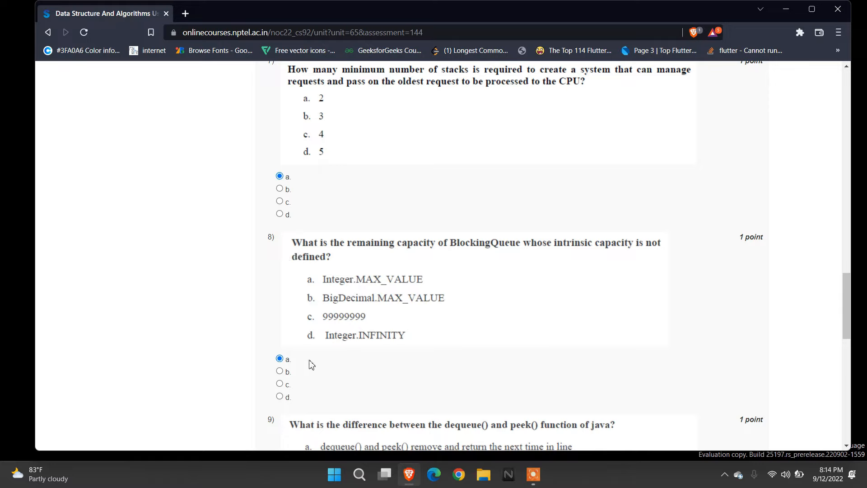
mouse_move(335, 368)
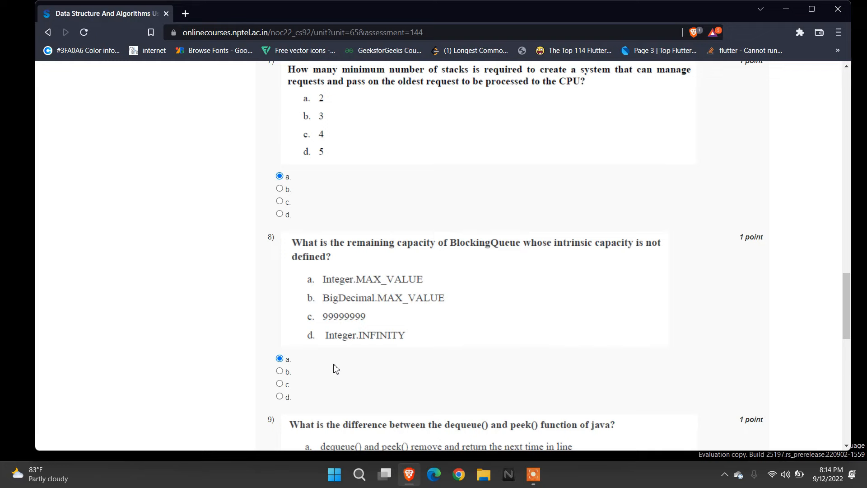
scroll("down", 3)
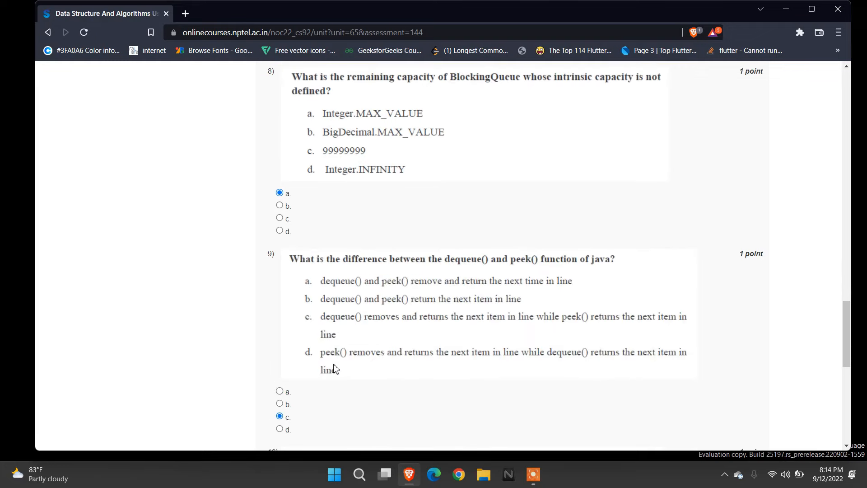
Scroll to question 10 (answer a) and the submission note at the assignment's end
scroll("down", 3)
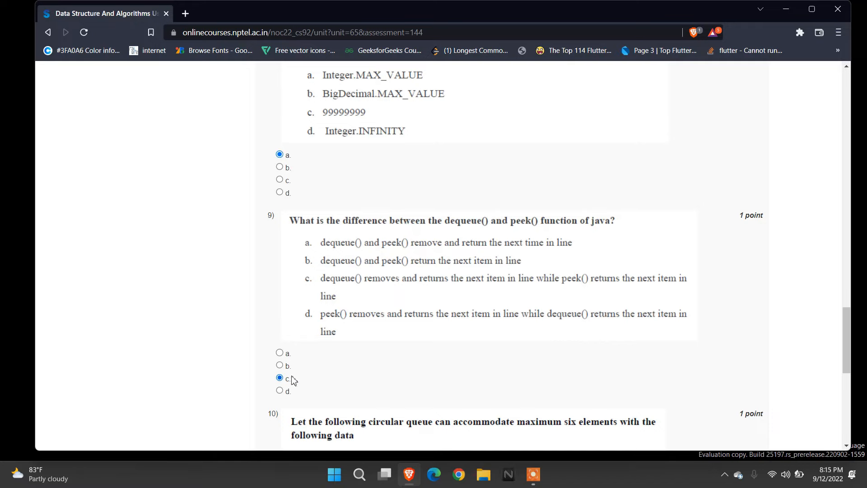
scroll("down", 3)
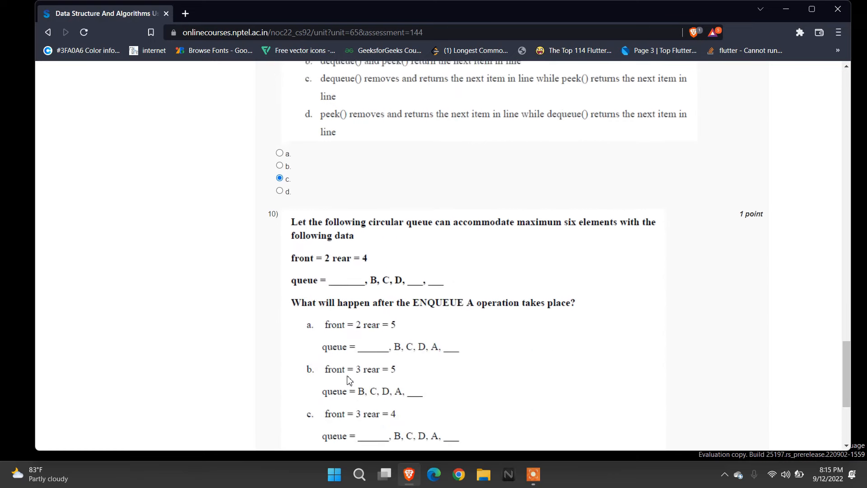
scroll("down", 3)
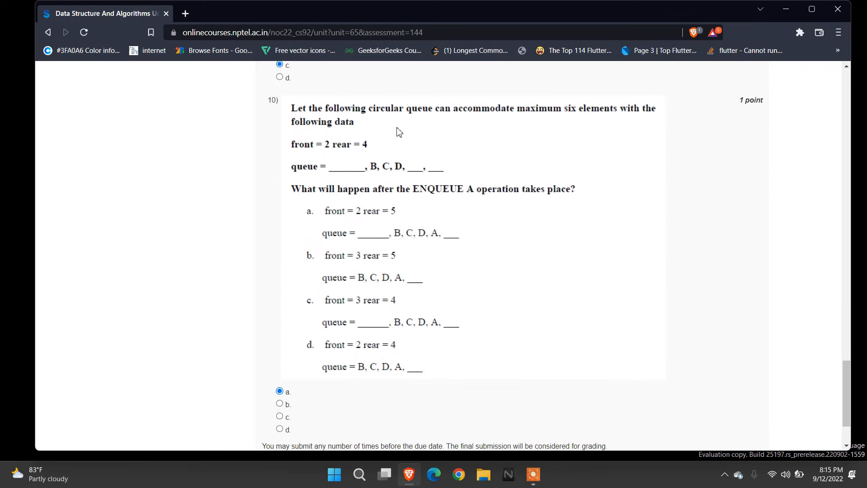
mouse_move(465, 146)
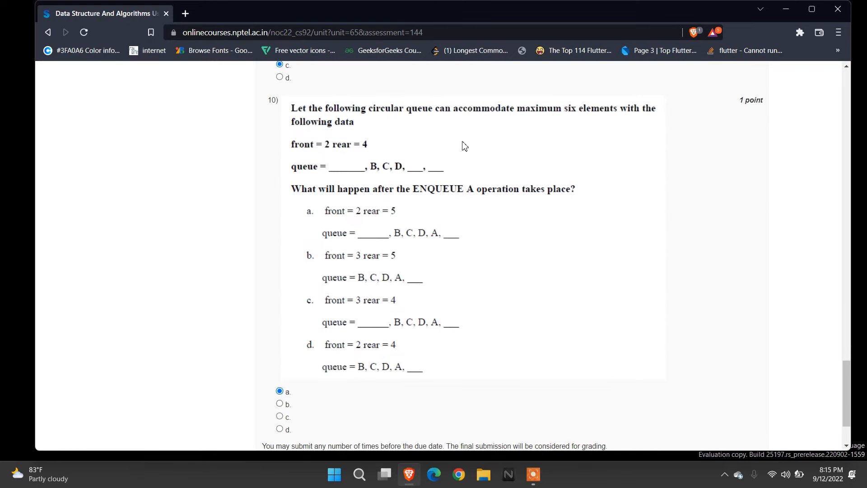
mouse_move(379, 221)
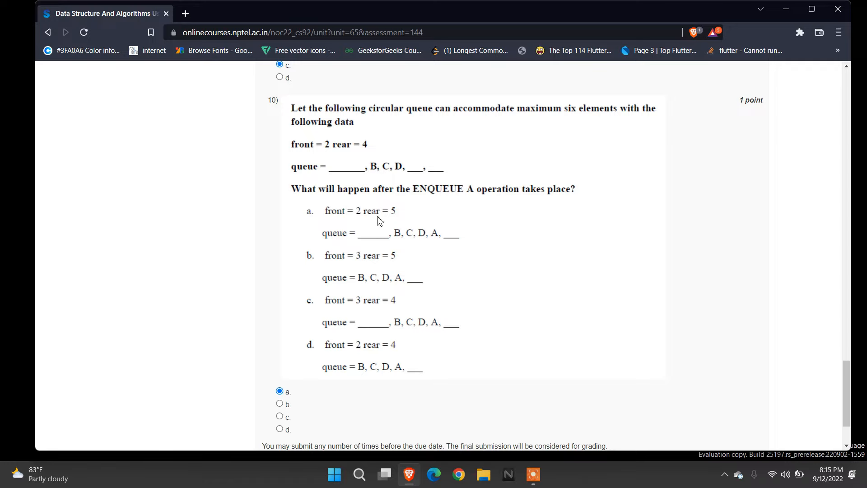